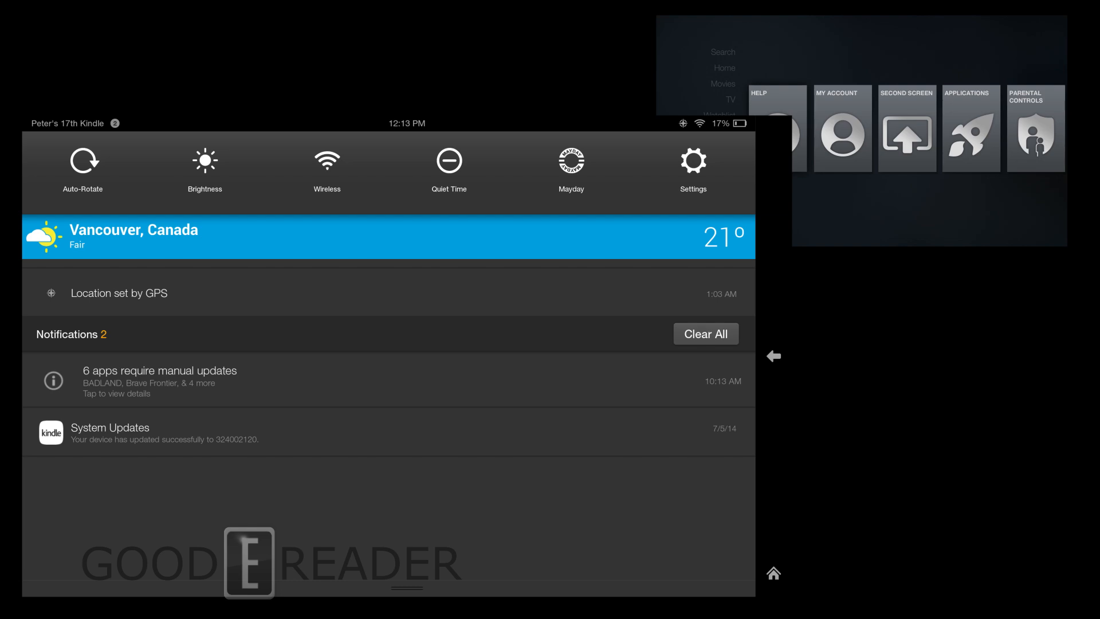
- Reach Display Mirroring through Settings > Display & Sounds so the tablet searches for the Fire TV
click(693, 159)
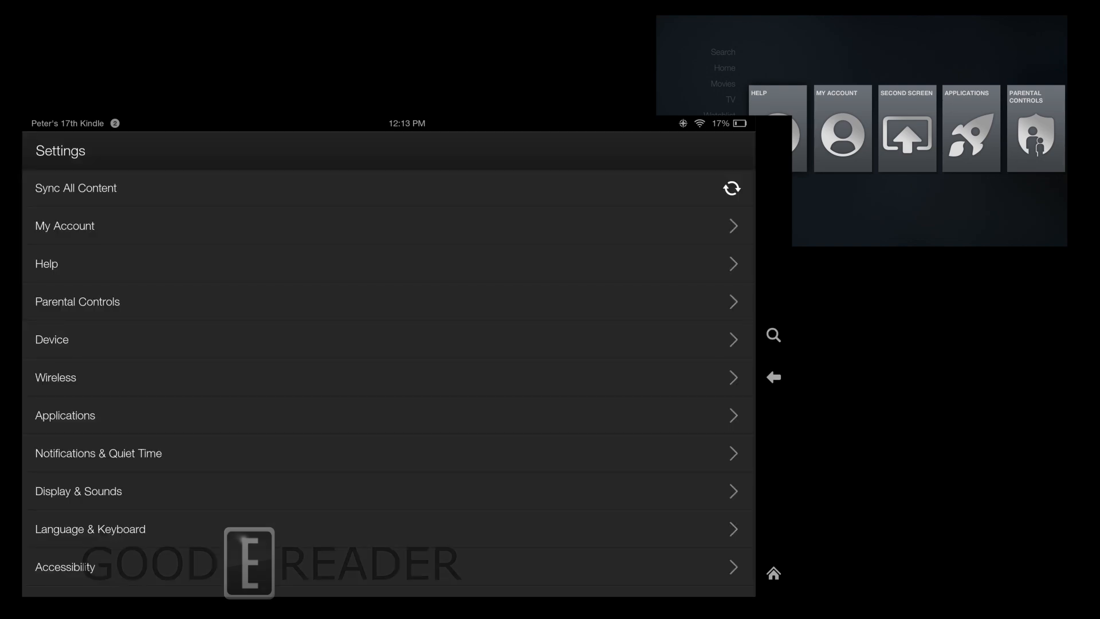
click(78, 490)
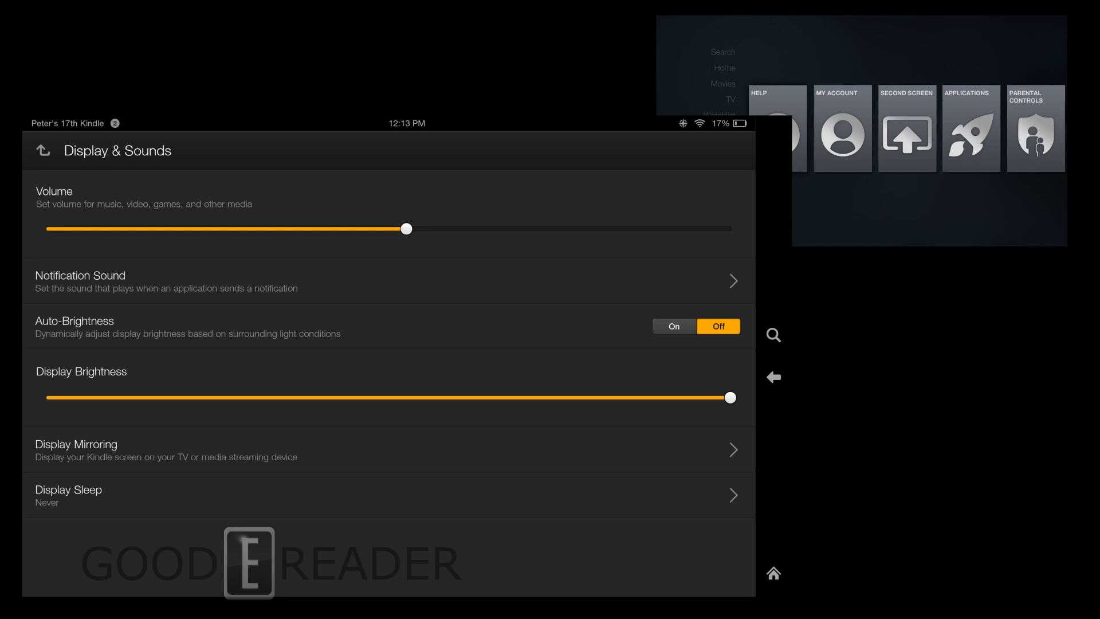
click(389, 449)
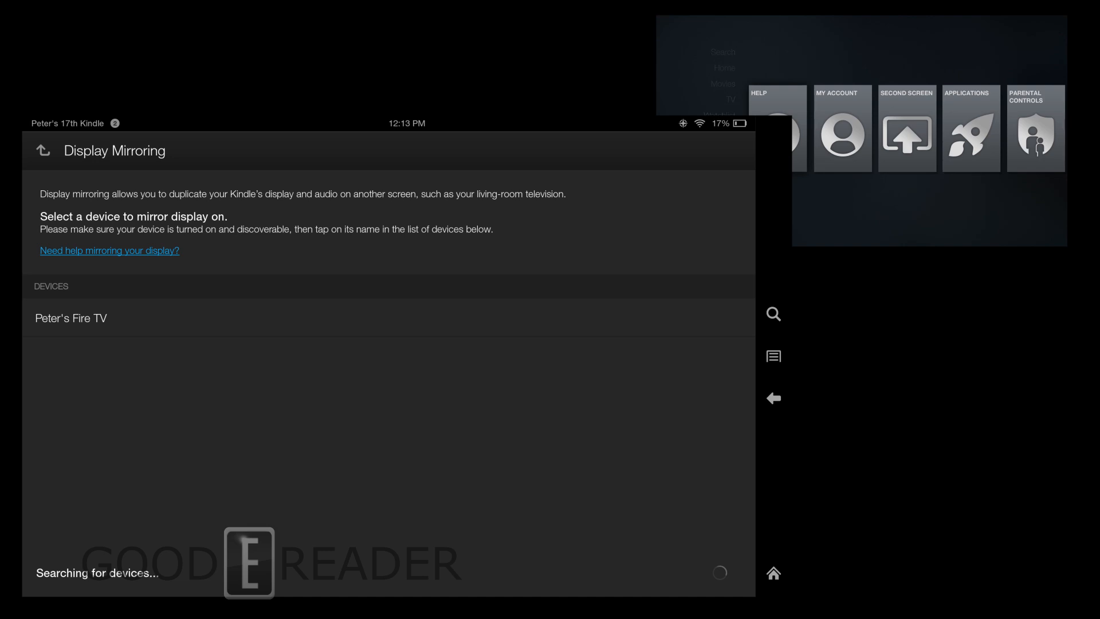
click(70, 317)
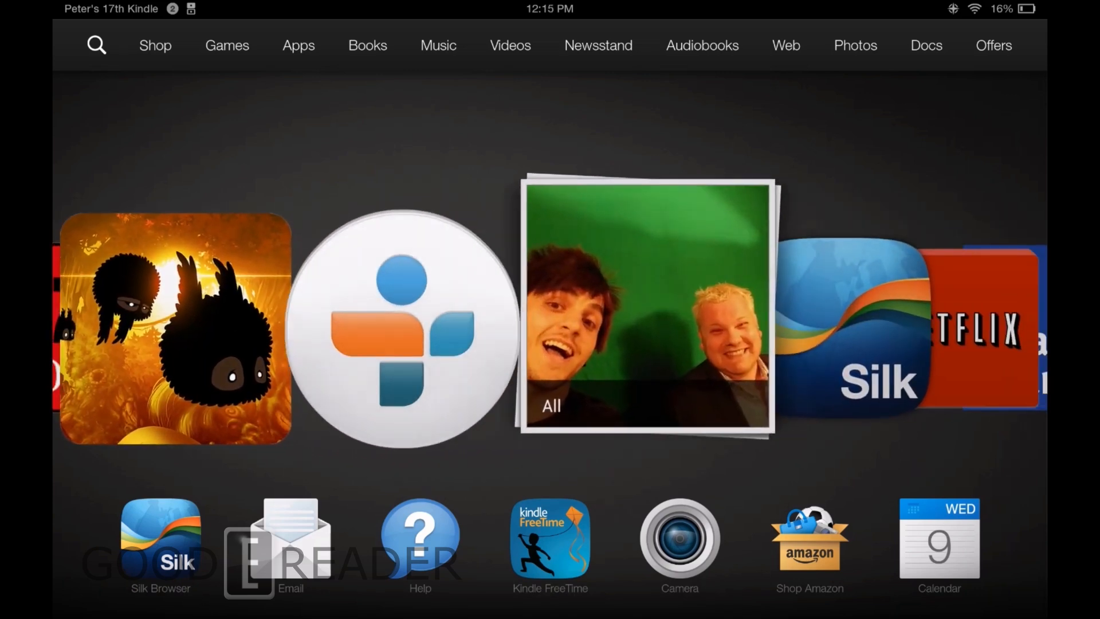
- Show the Wireless settings page with Wi-Fi, Bluetooth, VPN and location services
scroll(right, 3)
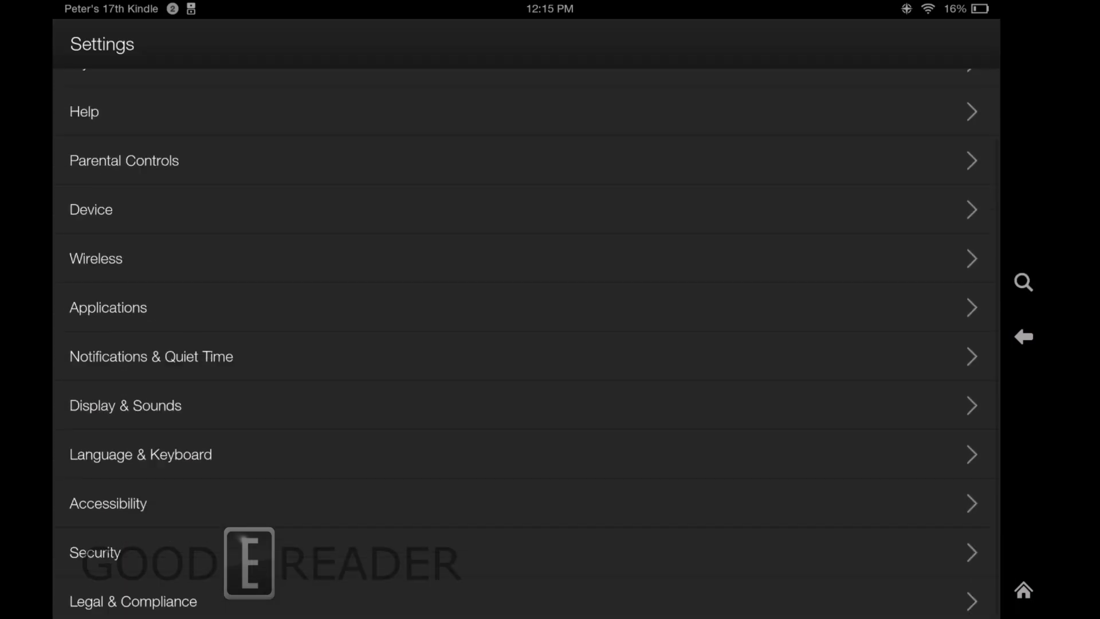
scroll(down, 3)
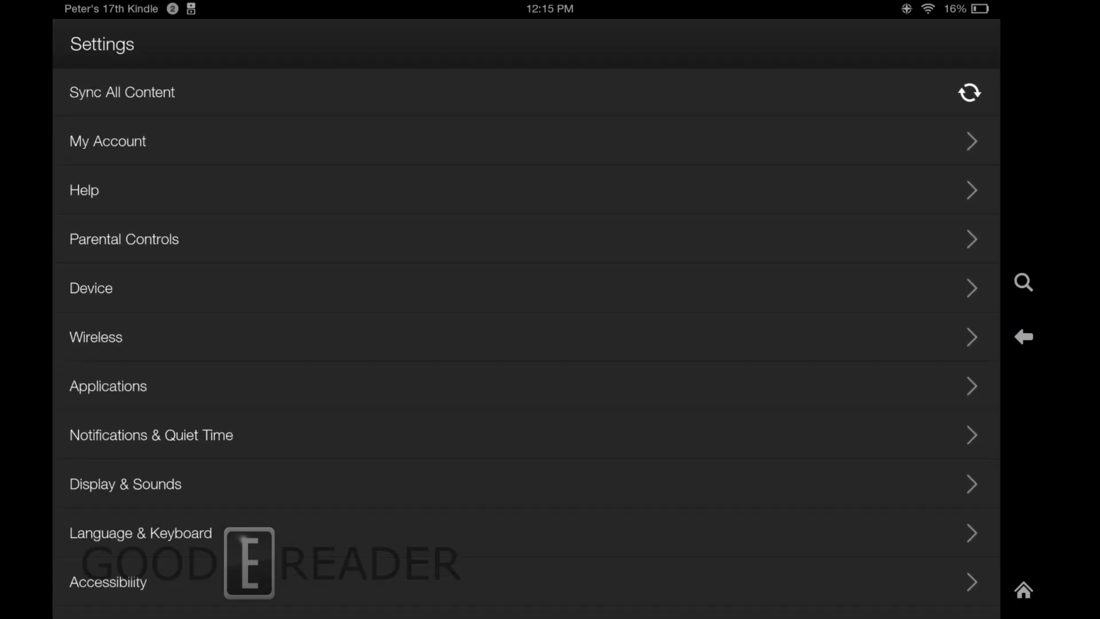
click(96, 337)
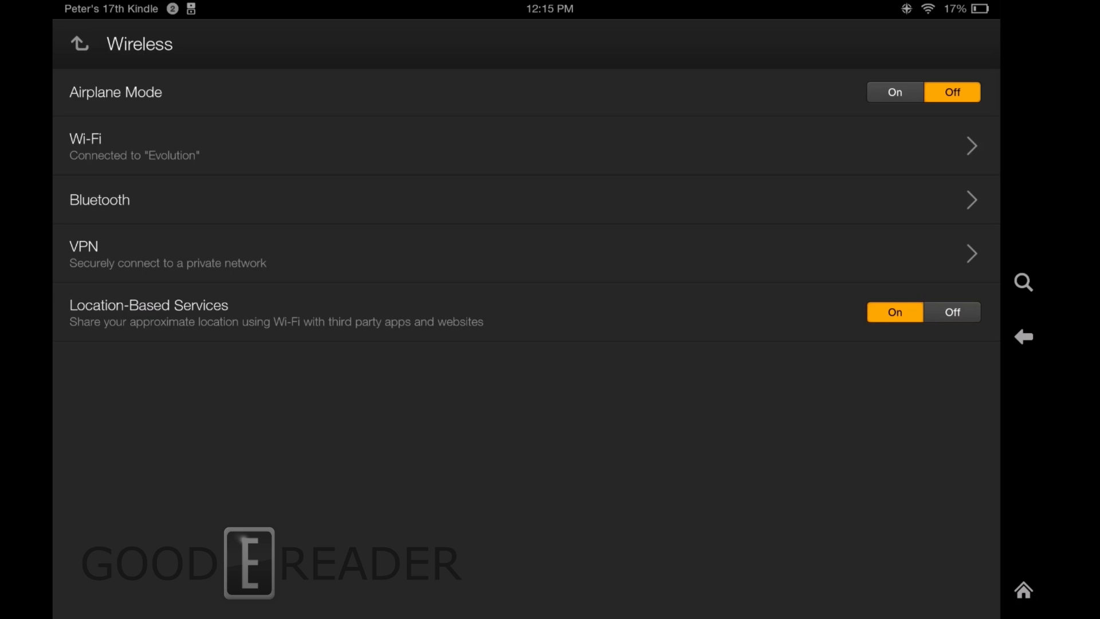
- Back out of Wireless to the main Settings list and return to the home carousel
click(79, 44)
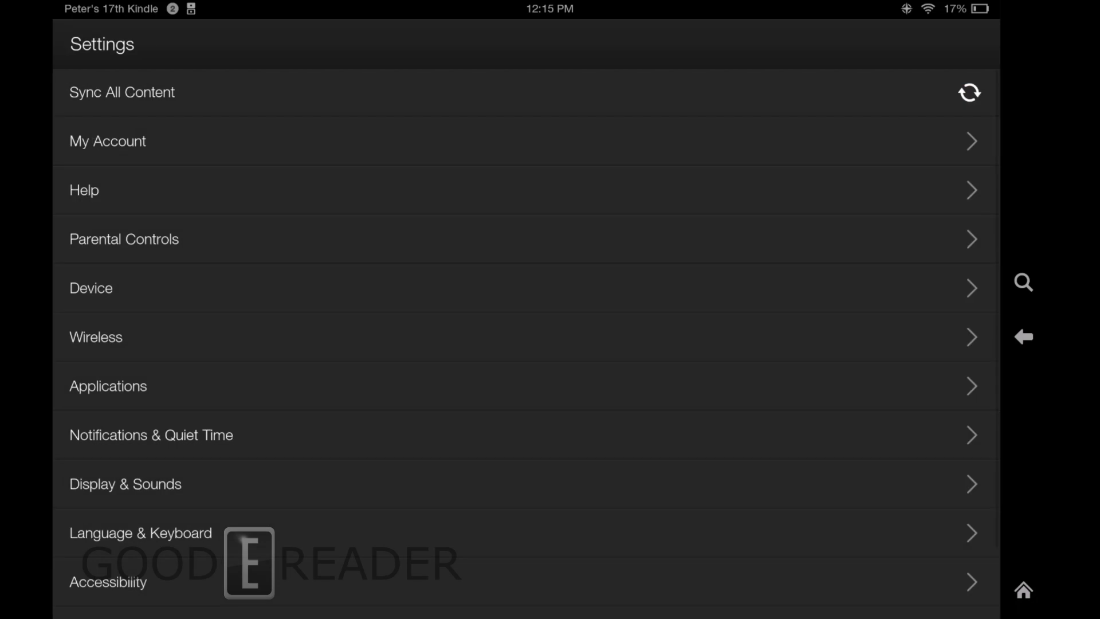
scroll(down, 3)
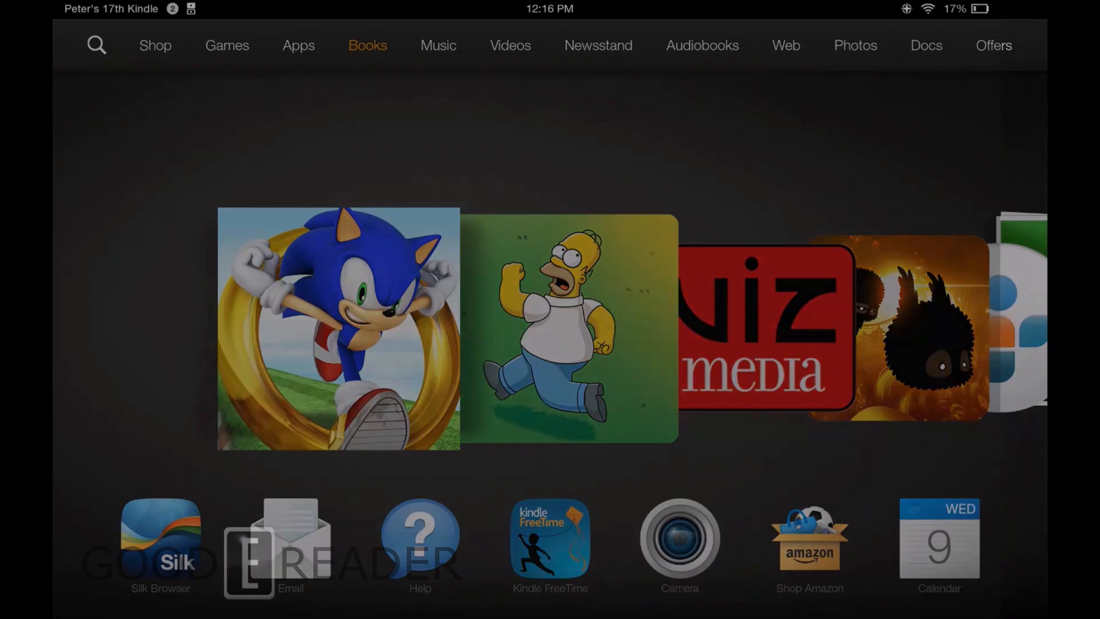
- Open Sycamore Row and choose No to stay at the current reading location
click(368, 46)
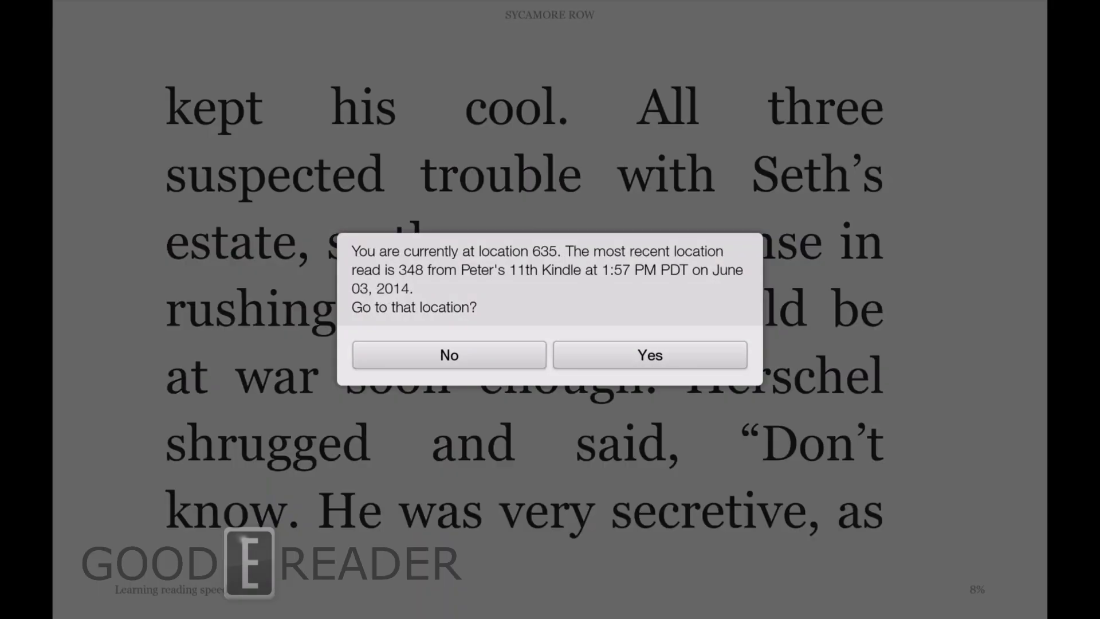
click(649, 355)
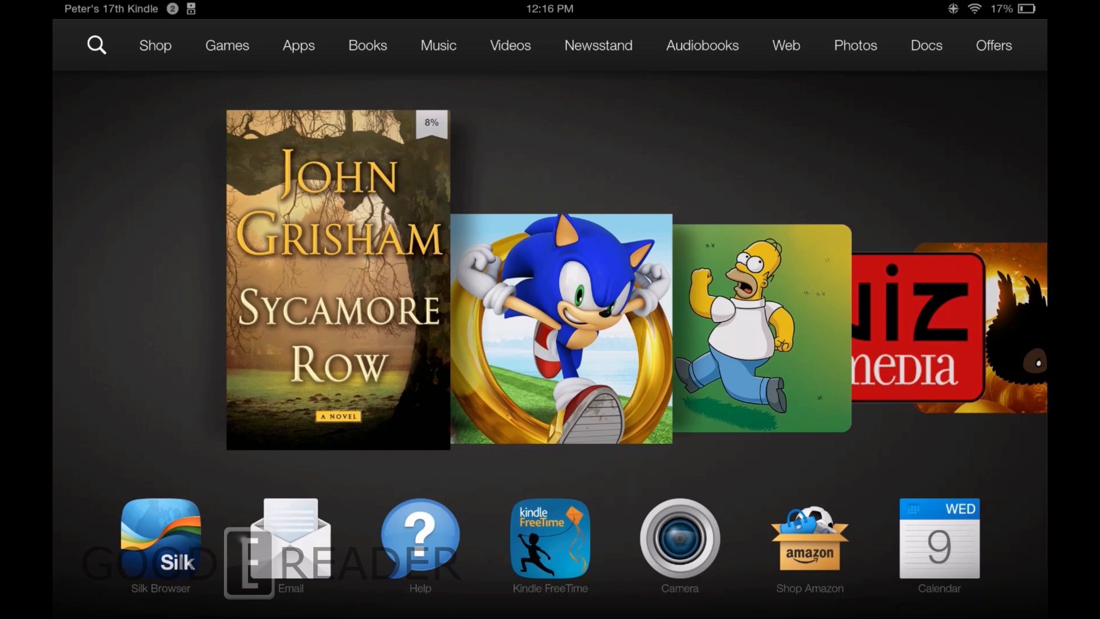
- Browse the cloud Books library from the top bar before pulling down quick settings
click(510, 45)
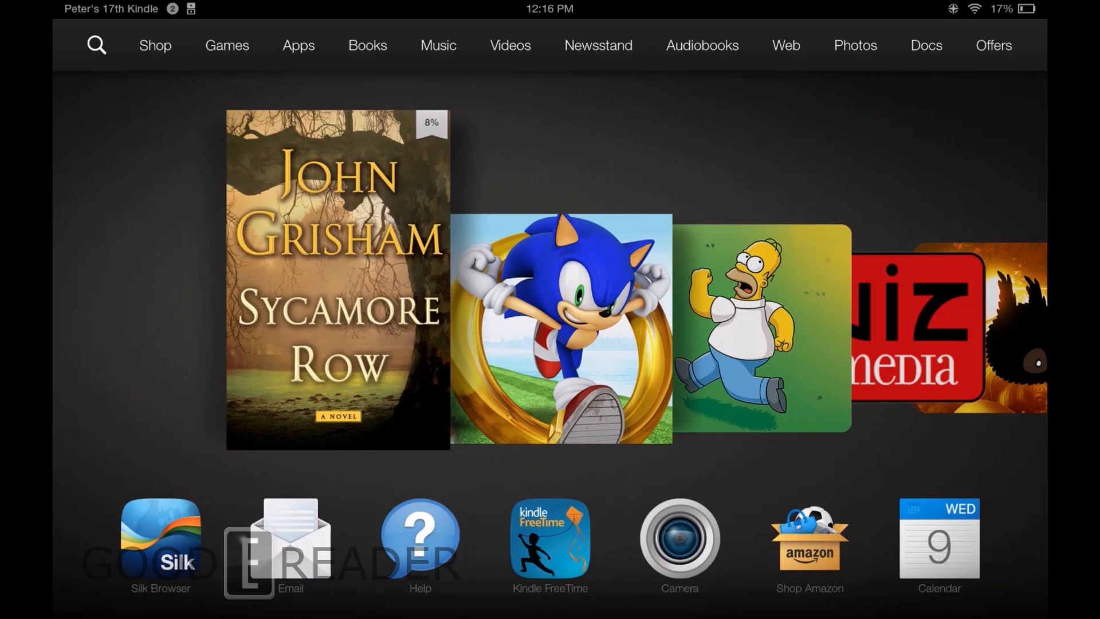
click(366, 46)
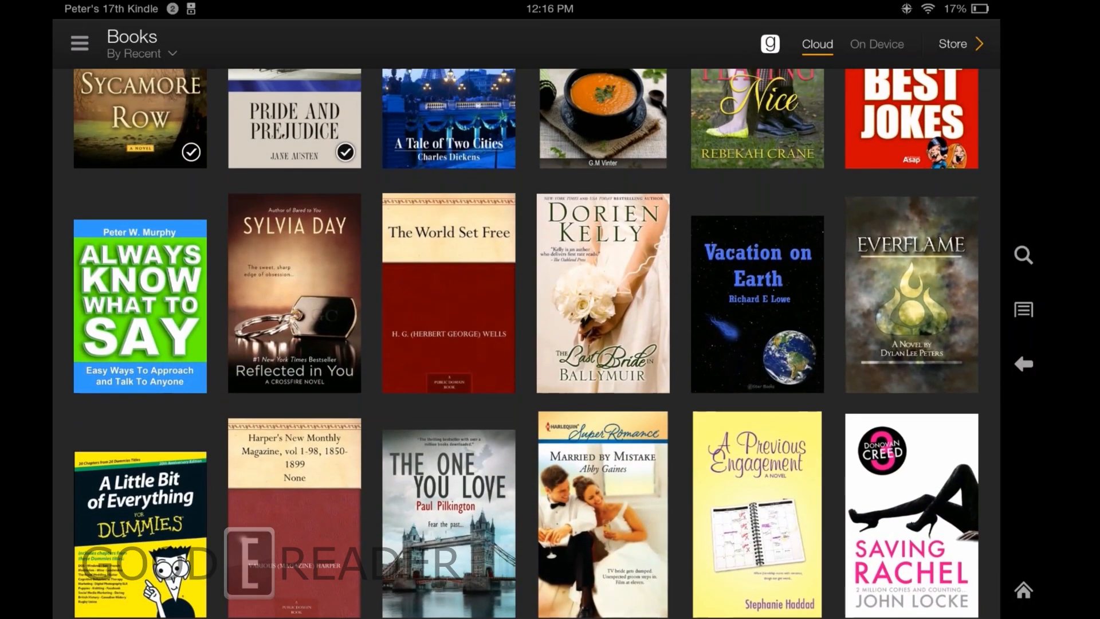
scroll(down, 3)
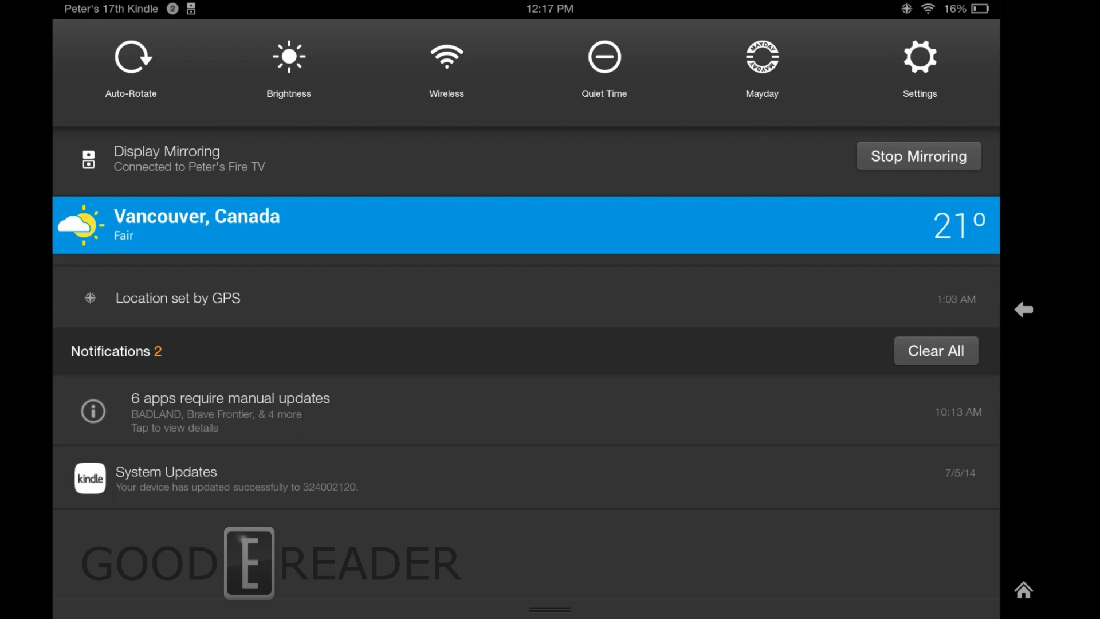
- Stop Mirroring from the shade so the Fire TV shows its own menu
click(167, 158)
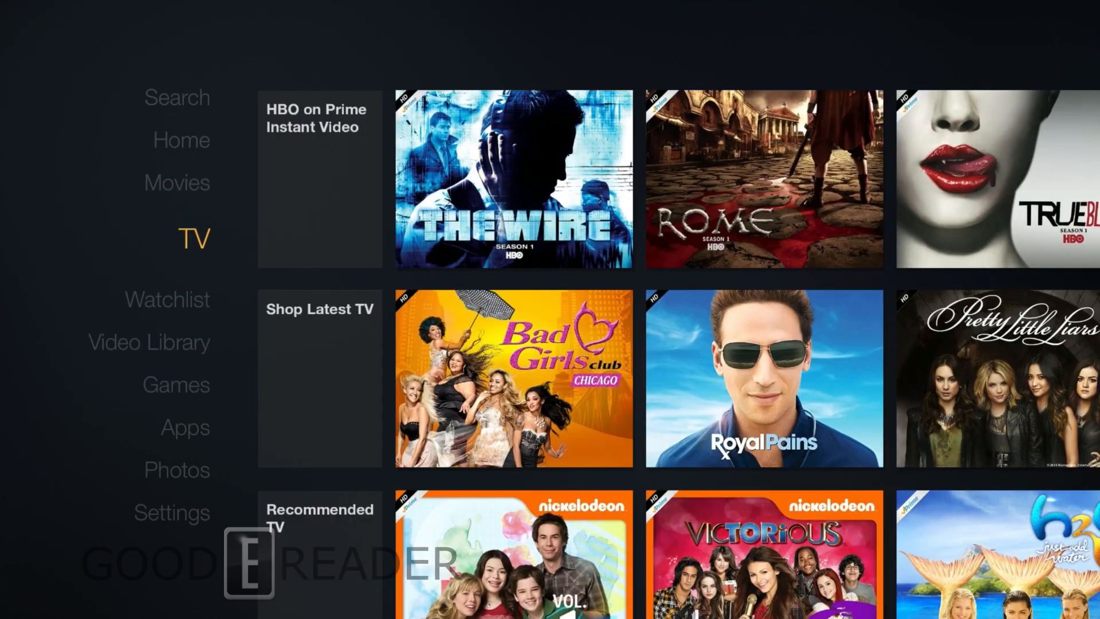
- Select Movies on the Fire TV and dismiss the Network Connection Lost alert
click(176, 183)
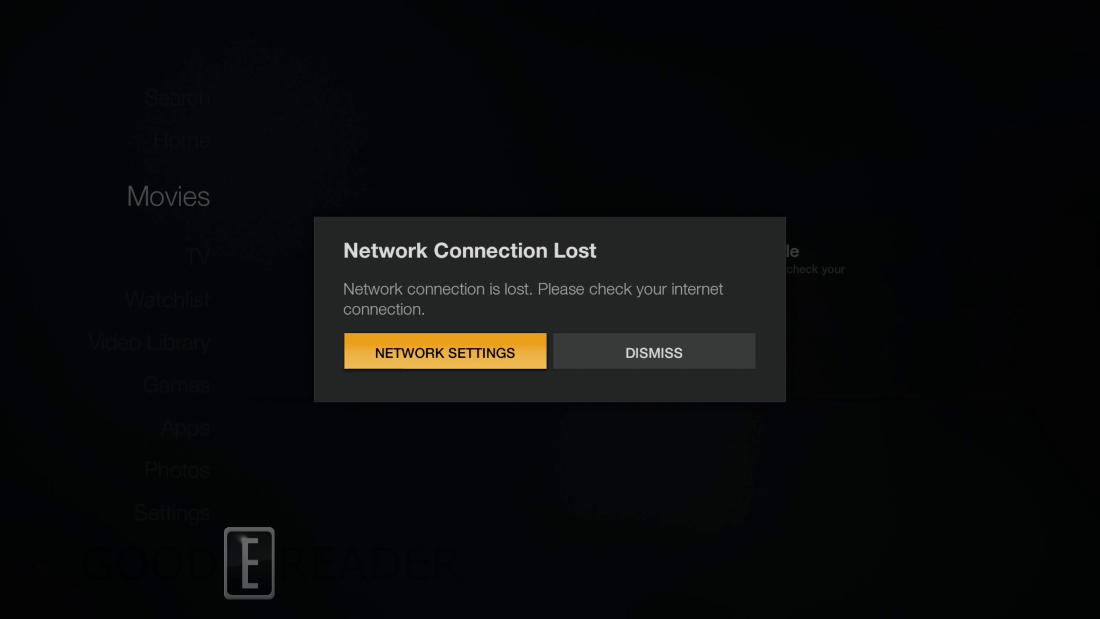
click(652, 351)
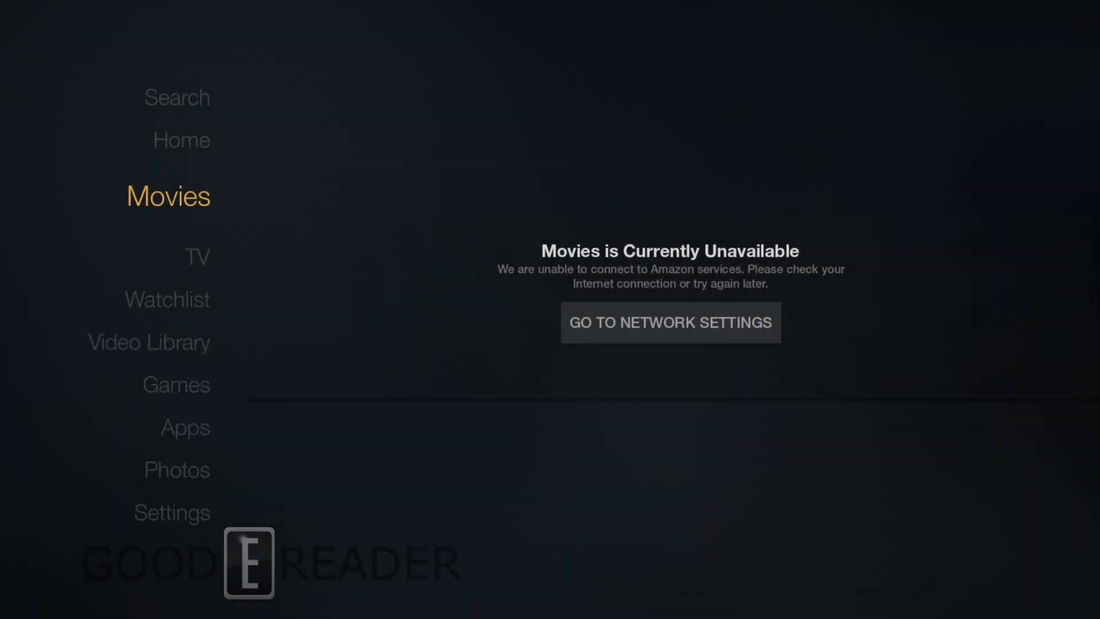